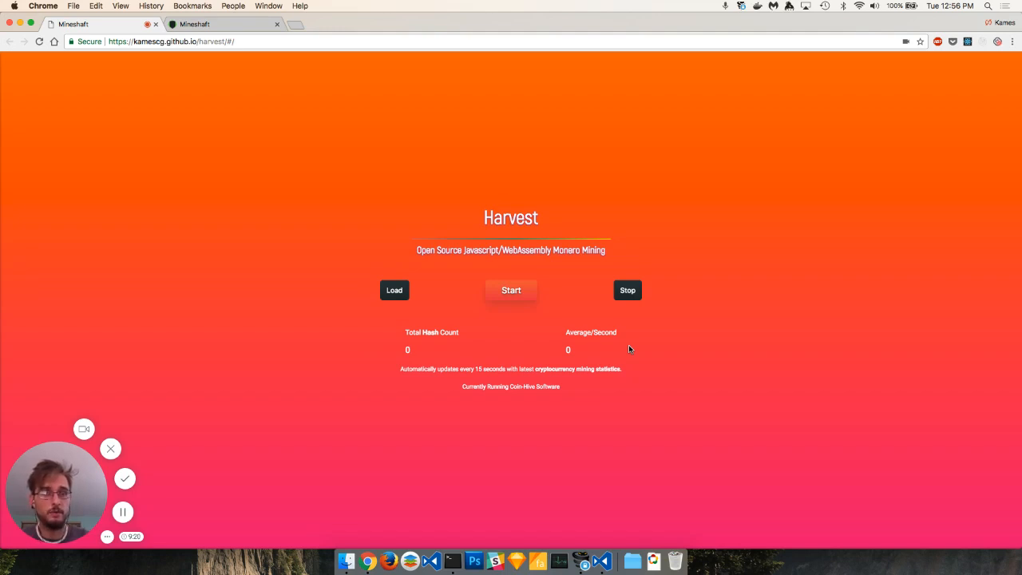
{"action": "mouse_move", "coordinate": [429, 357]}
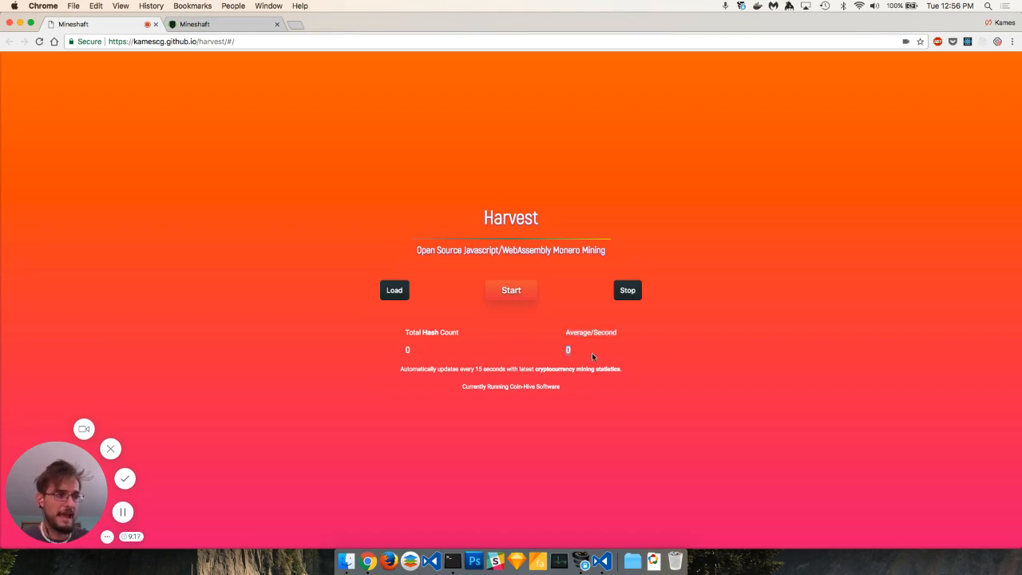
{"action": "mouse_move", "coordinate": [630, 368]}
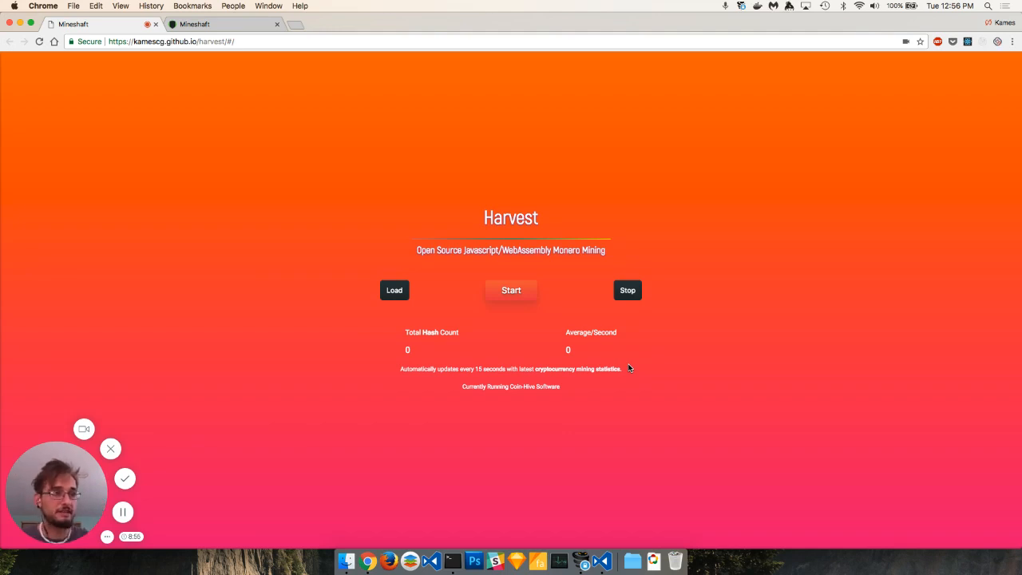
{"action": "mouse_move", "coordinate": [422, 264]}
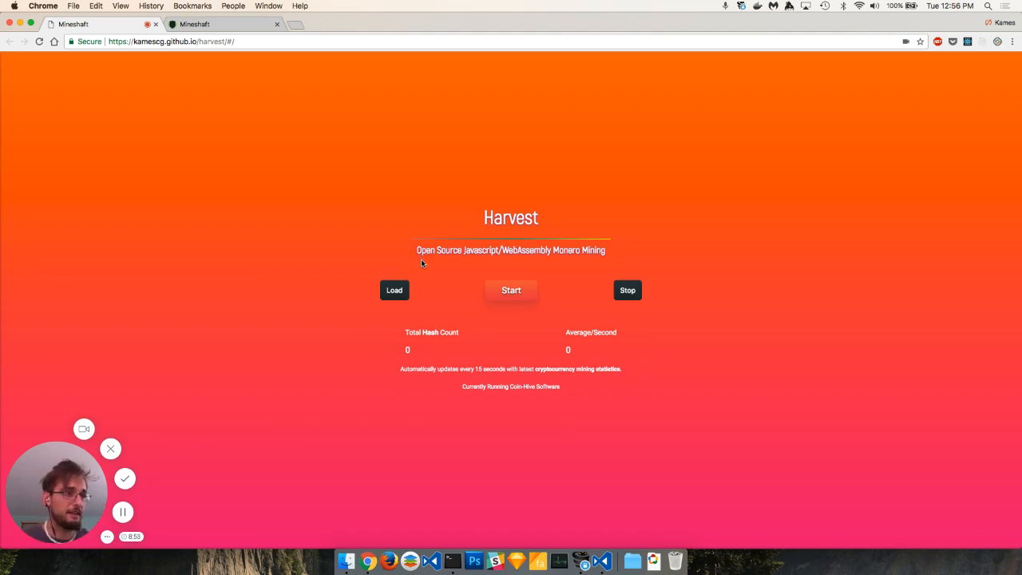
Expand src > interface > containers > mining to list MiningClock, MiningClockMount and MiningInterface
{"action": "left_click", "coordinate": [393, 290]}
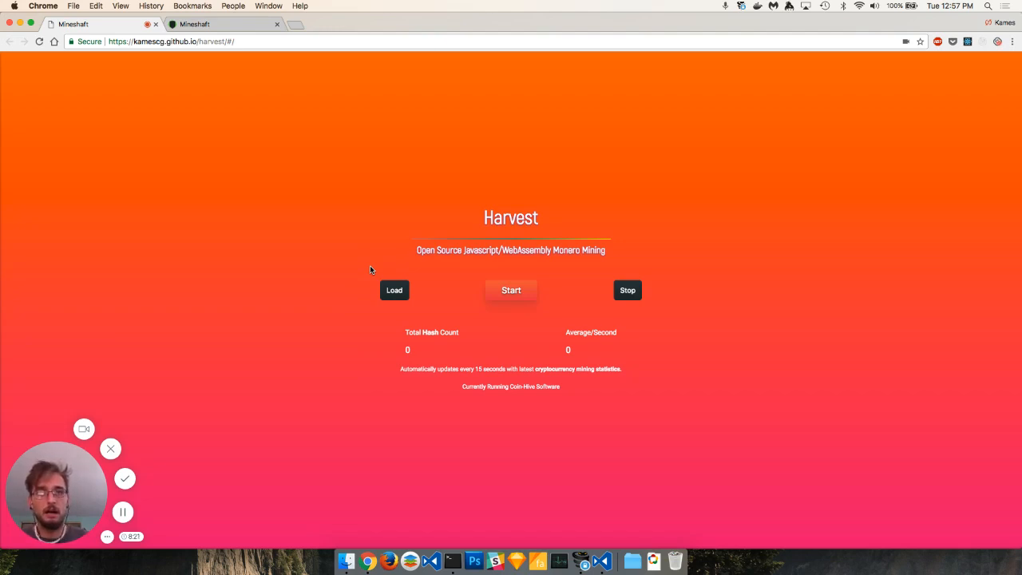
{"action": "left_click", "coordinate": [511, 290]}
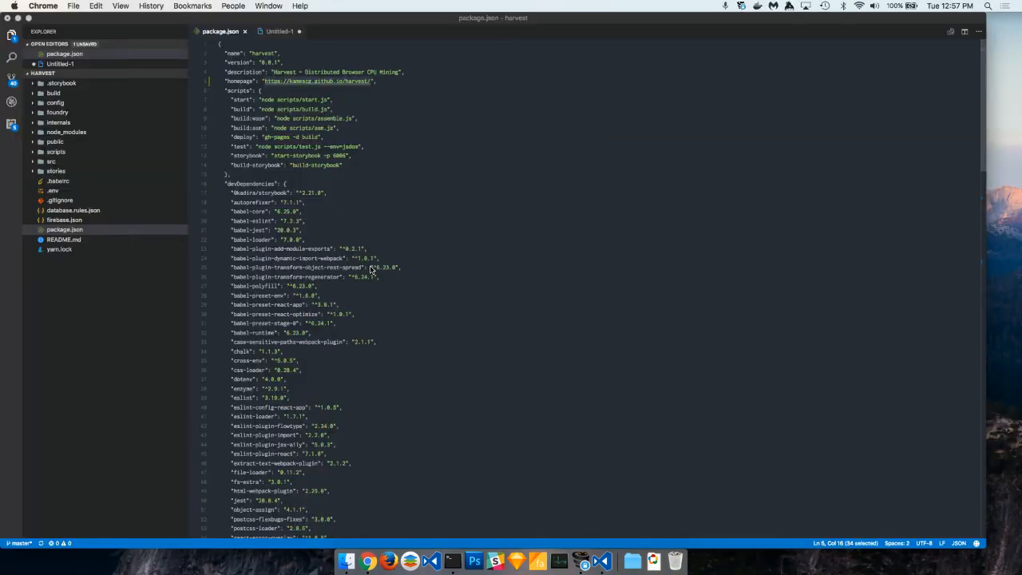
{"action": "mouse_move", "coordinate": [136, 112]}
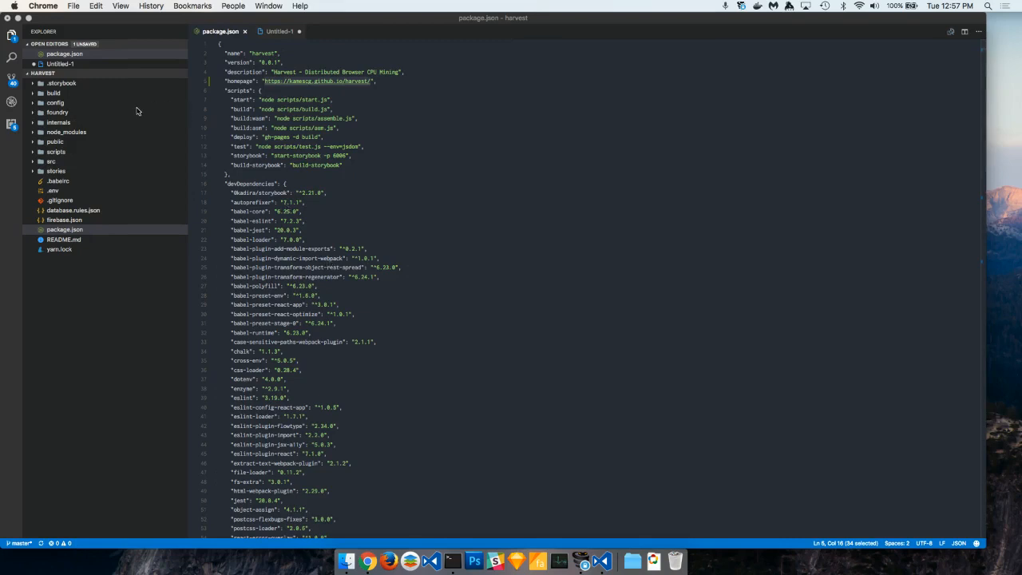
{"action": "mouse_move", "coordinate": [89, 150]}
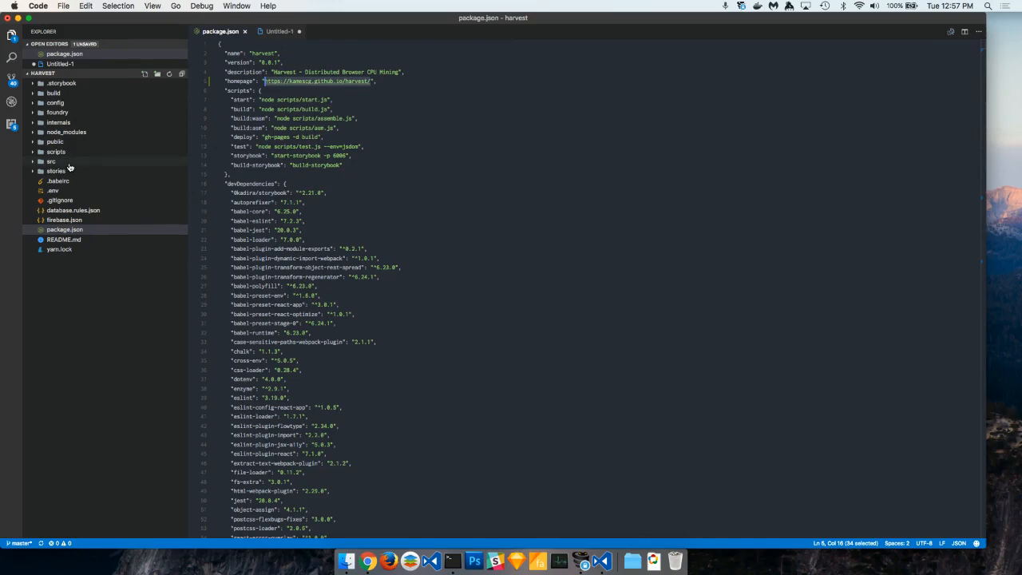
{"action": "left_click", "coordinate": [51, 161]}
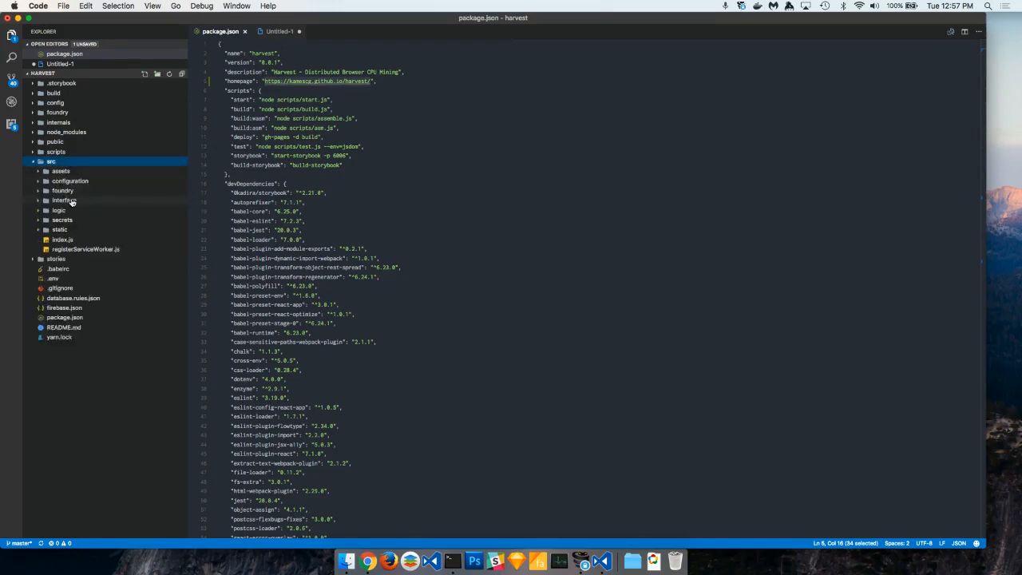
{"action": "mouse_move", "coordinate": [64, 199]}
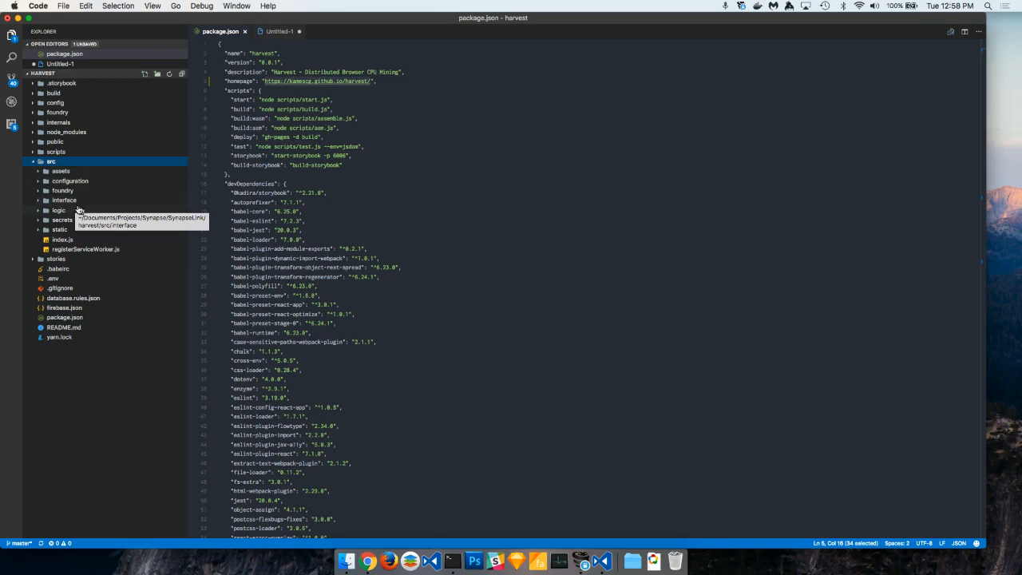
{"action": "mouse_move", "coordinate": [64, 200]}
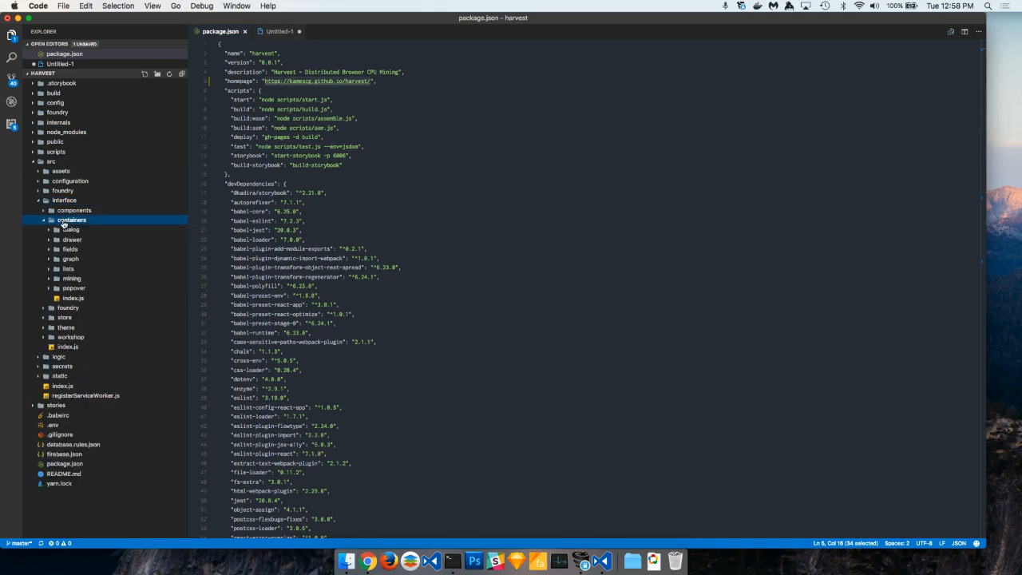
{"action": "mouse_move", "coordinate": [91, 285]}
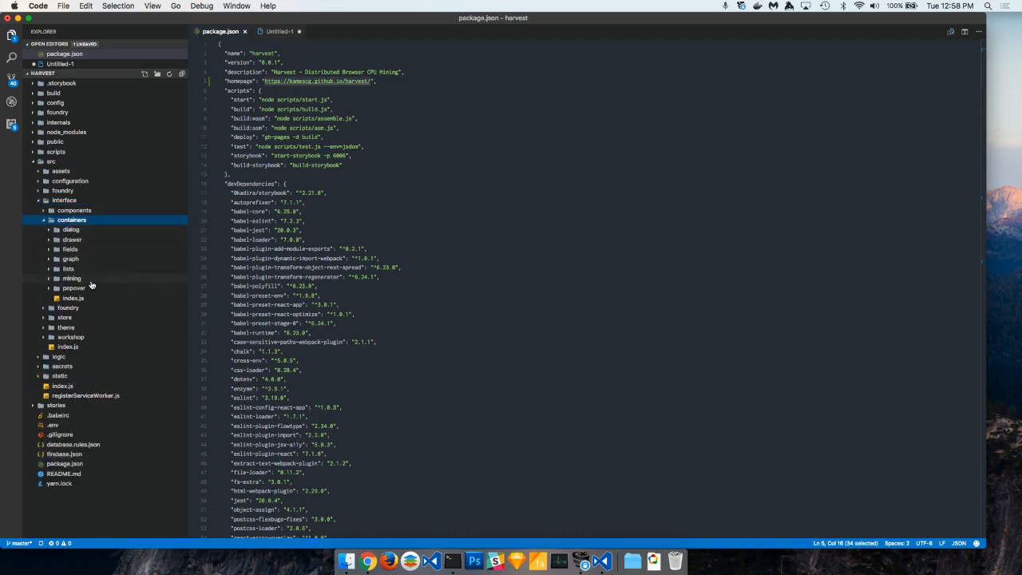
{"action": "left_click", "coordinate": [72, 278]}
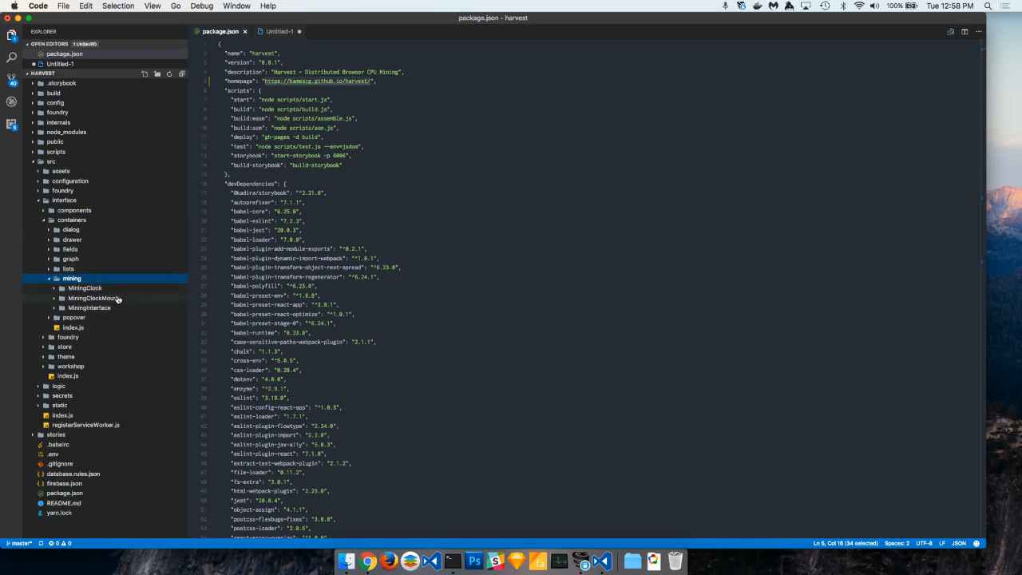
{"action": "mouse_move", "coordinate": [116, 308]}
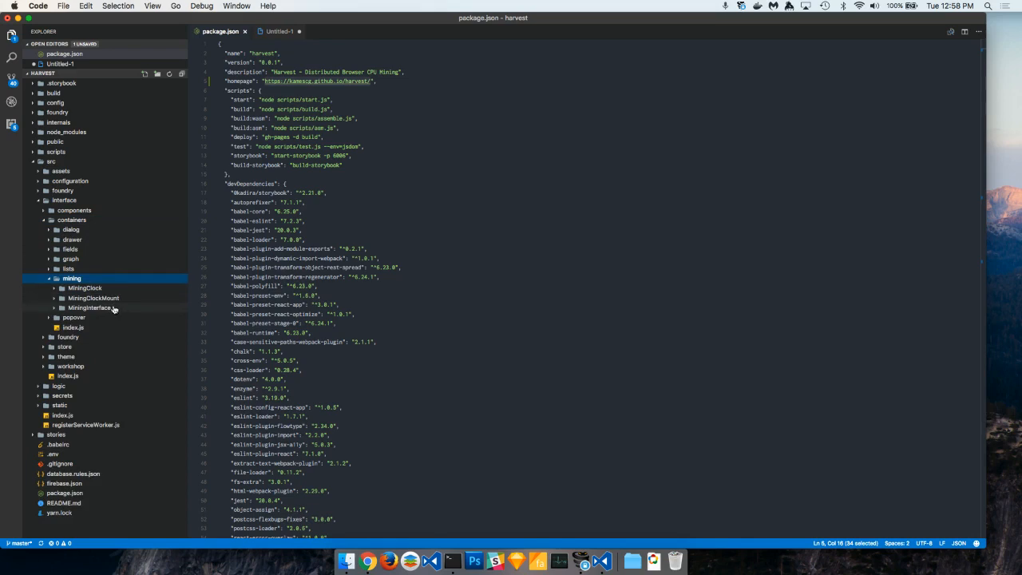
Open MiningInterface/index.js and scroll through componentDidUpdate and mapDispatchToProps
{"action": "left_click", "coordinate": [90, 307]}
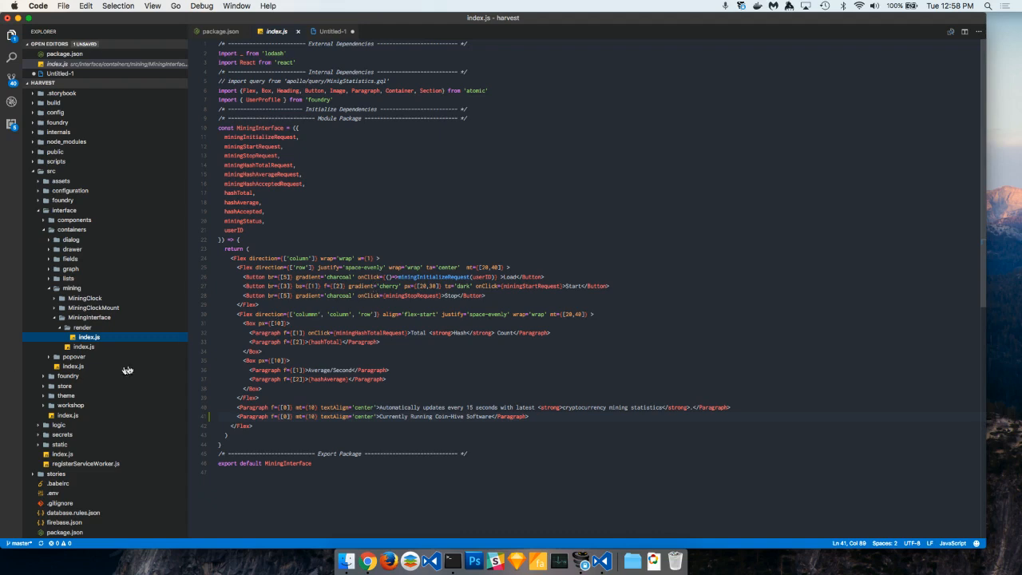
{"action": "left_click", "coordinate": [84, 346]}
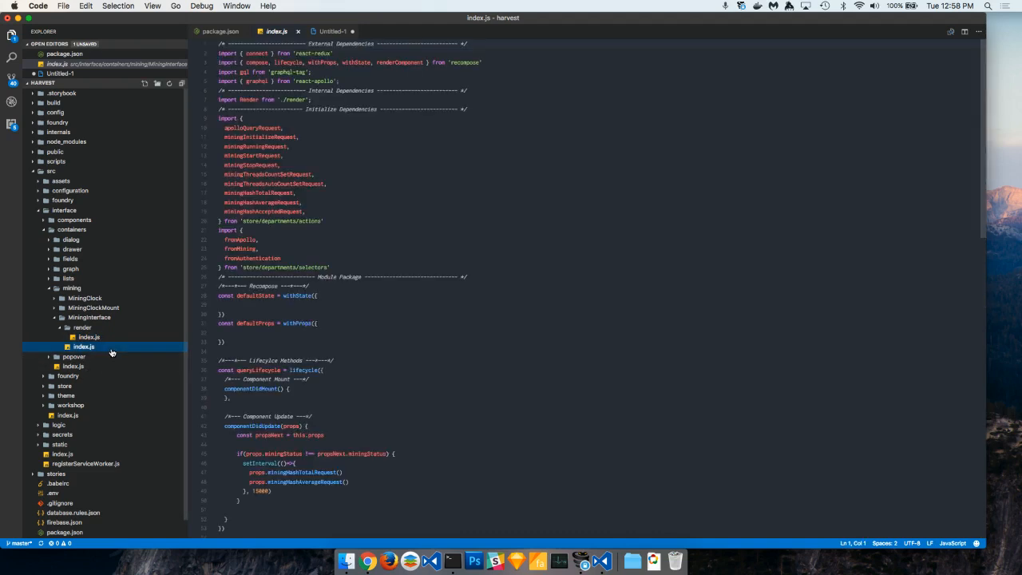
{"action": "scroll", "scroll_direction": "down", "scroll_amount": 3}
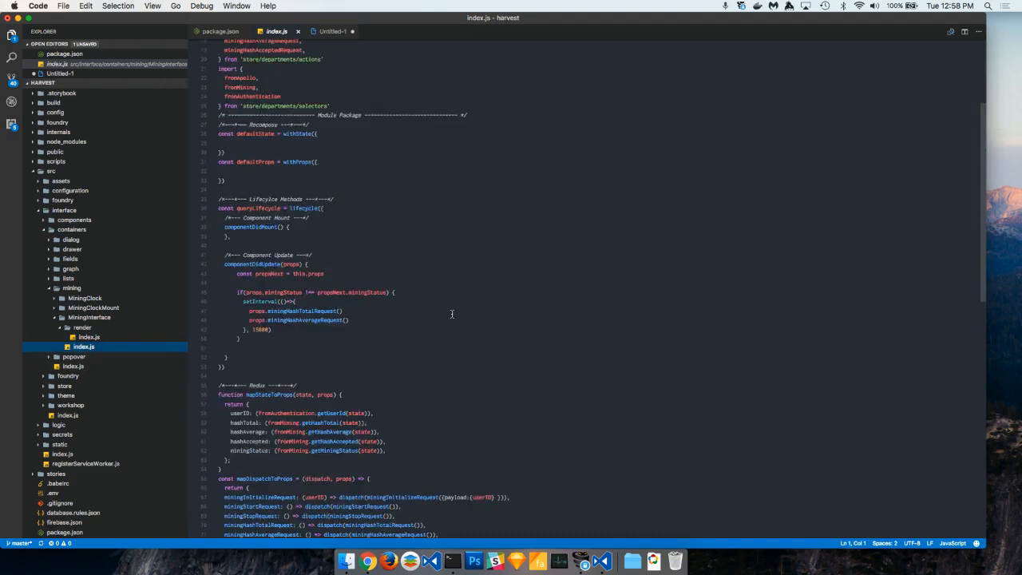
{"action": "scroll", "scroll_direction": "down", "scroll_amount": 3}
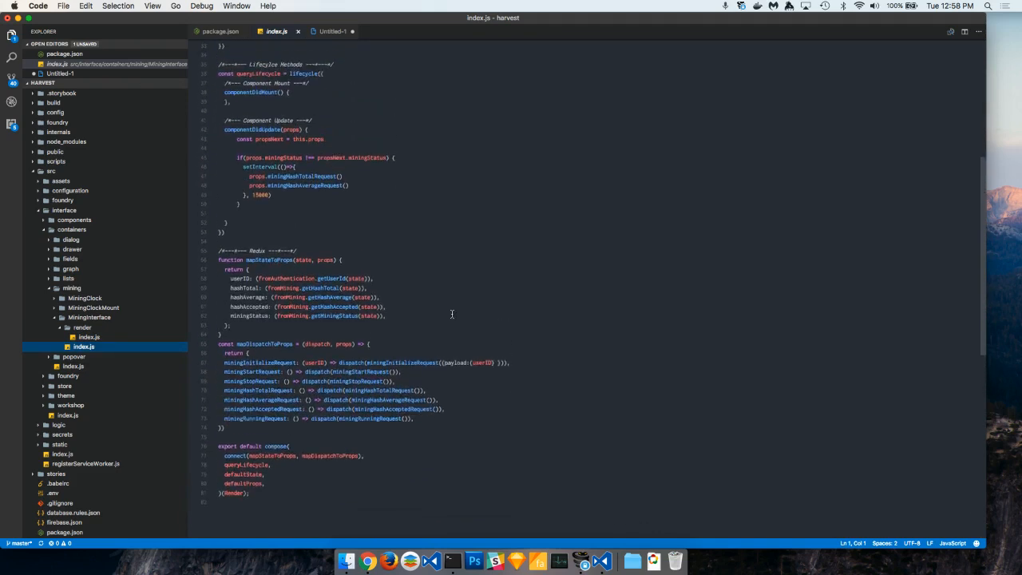
{"action": "scroll", "scroll_direction": "up", "scroll_amount": 3}
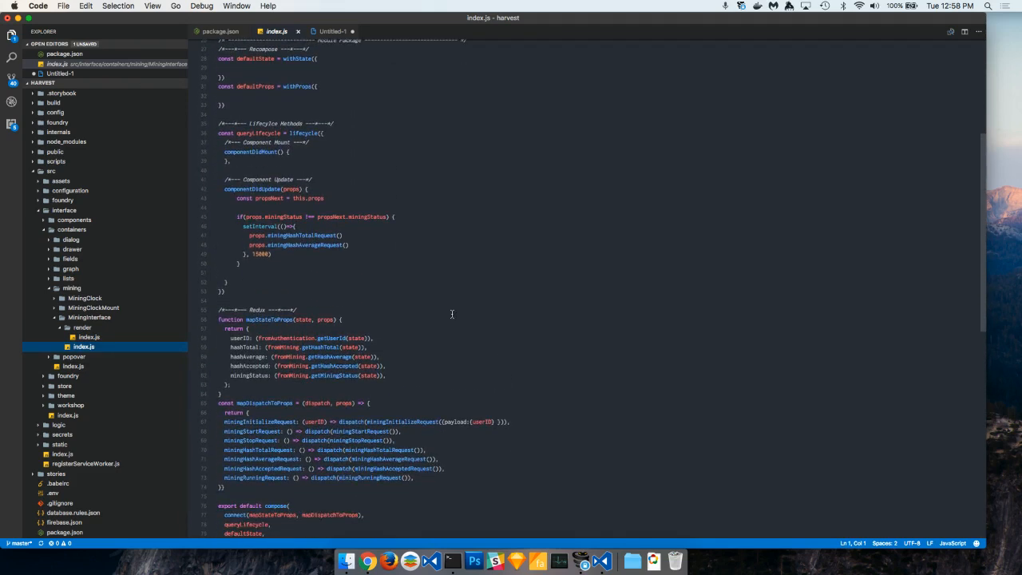
{"action": "scroll", "scroll_direction": "up", "scroll_amount": 3}
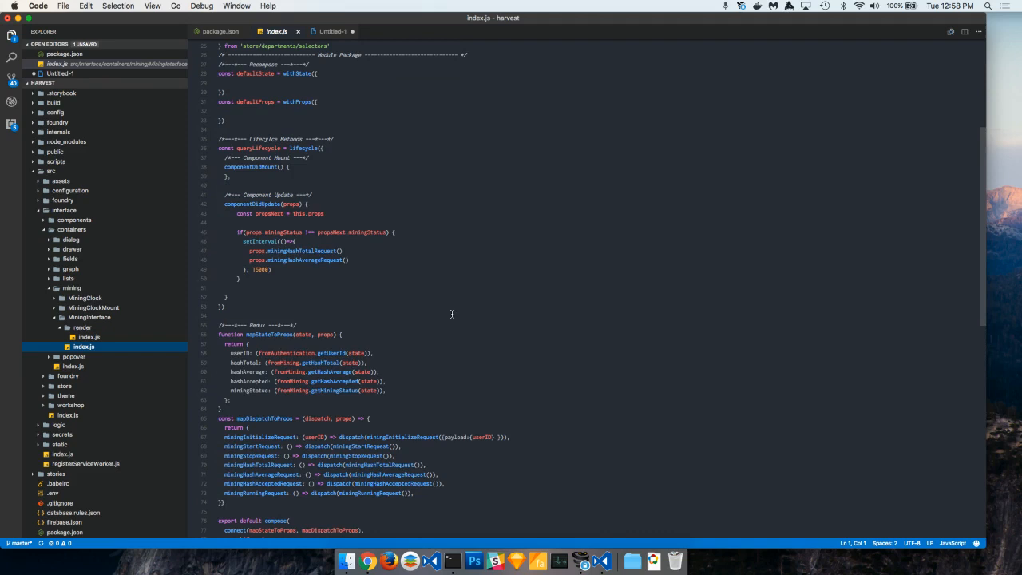
{"action": "mouse_move", "coordinate": [226, 299]}
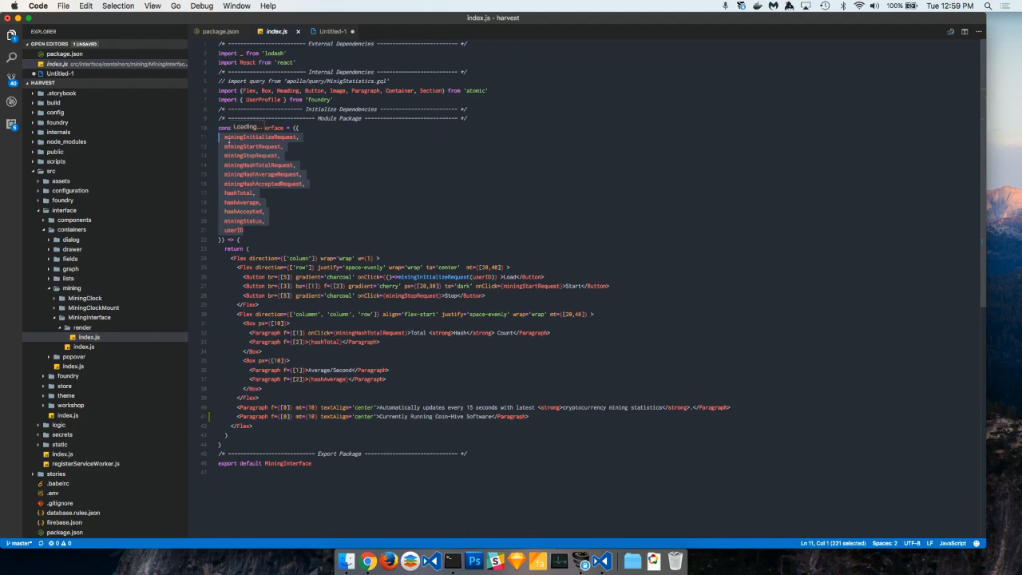
{"action": "mouse_move", "coordinate": [263, 127]}
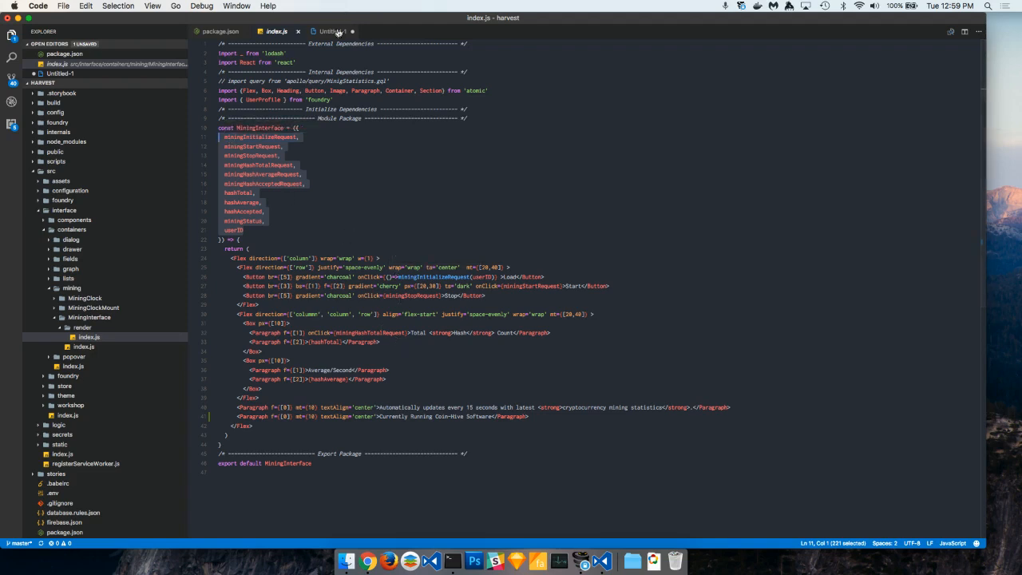
View the Update Mining Statistics button snippet in Untitled-1, then return to render/index.js
{"action": "left_click", "coordinate": [331, 31]}
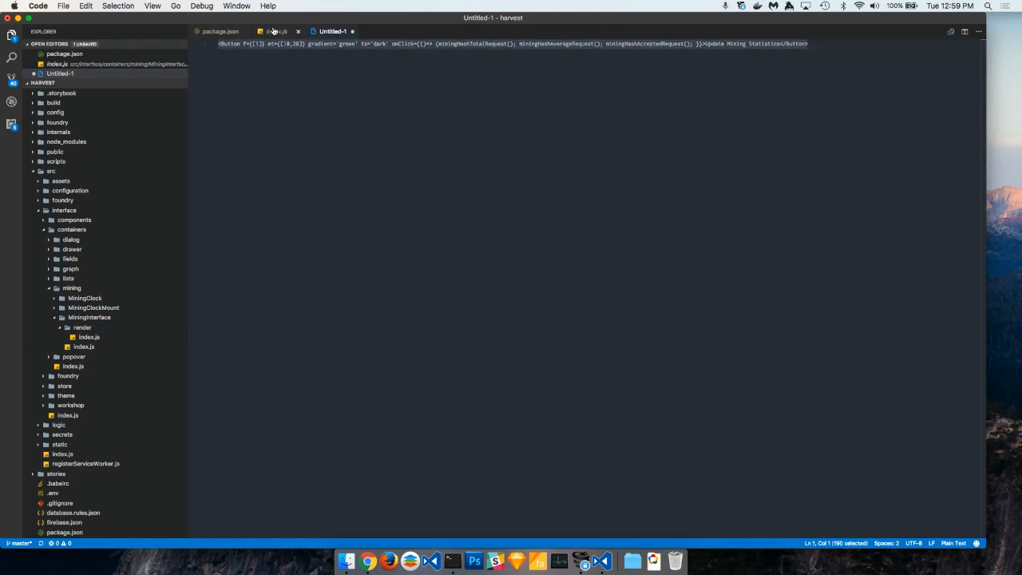
{"action": "left_click", "coordinate": [276, 31]}
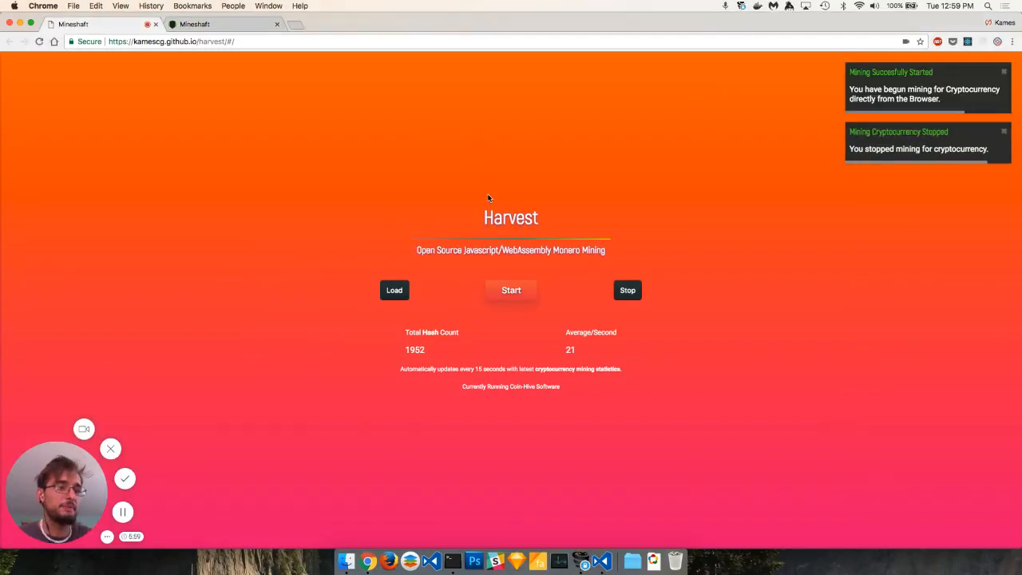
{"action": "mouse_move", "coordinate": [514, 410]}
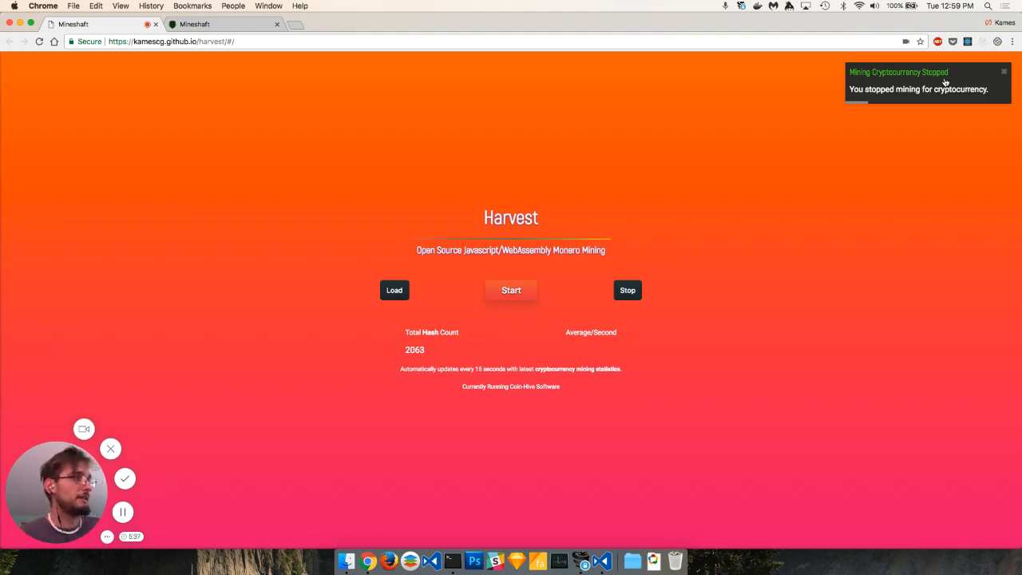
{"action": "mouse_move", "coordinate": [814, 95]}
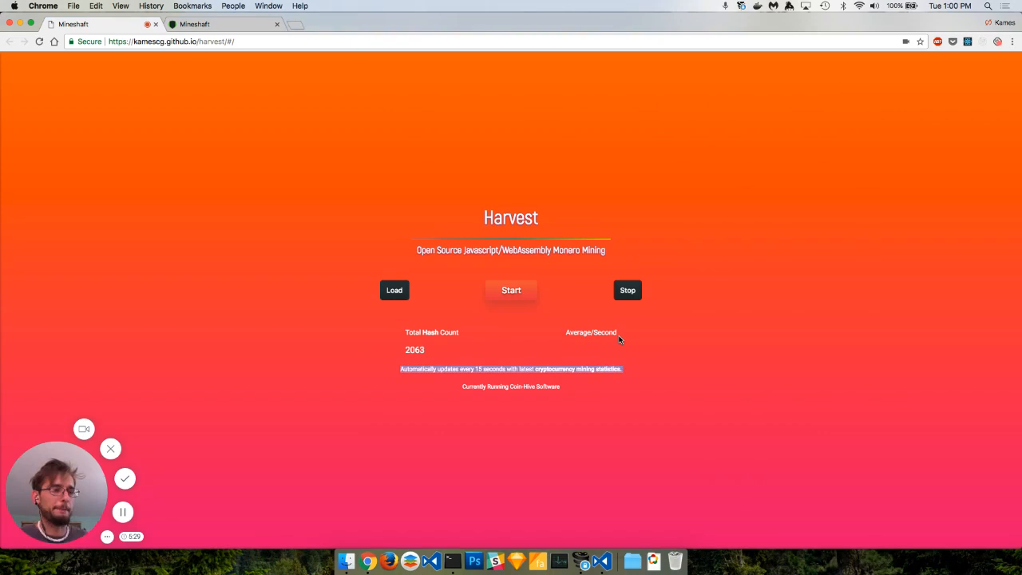
{"action": "mouse_move", "coordinate": [300, 132]}
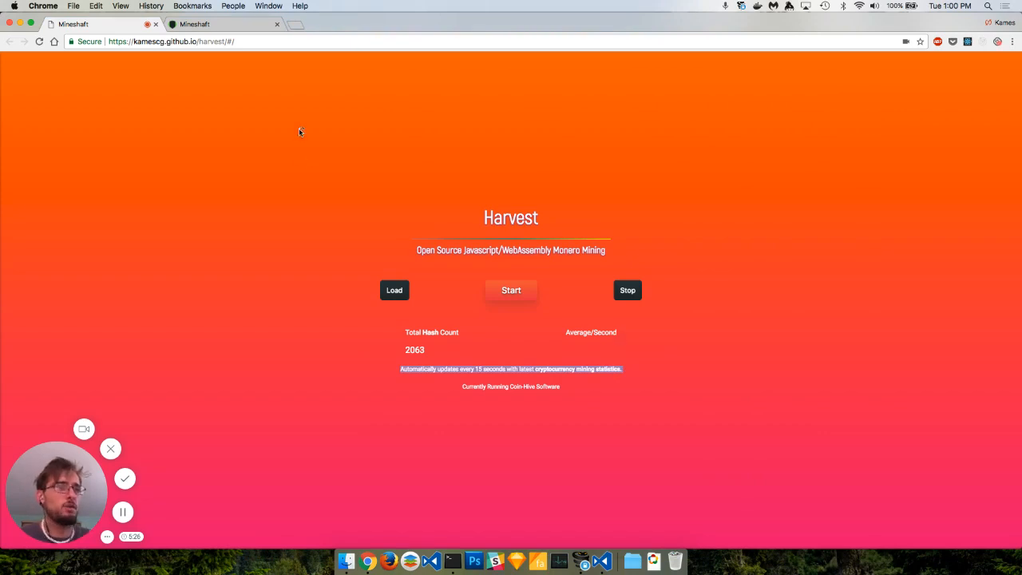
Switch to the localhost:3000 Harvest tab showing zero hashes
{"action": "left_click", "coordinate": [171, 41]}
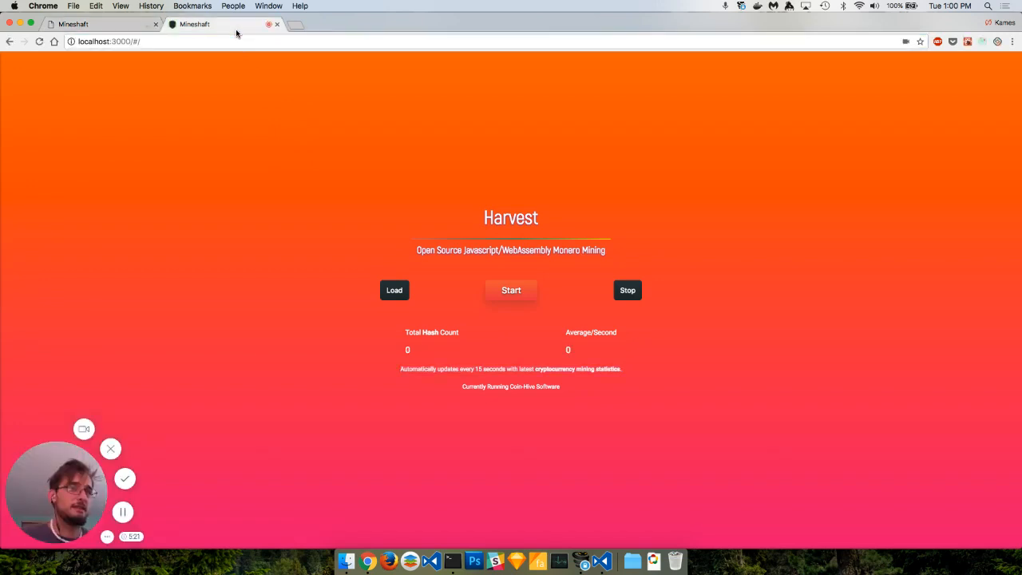
{"action": "mouse_move", "coordinate": [250, 112]}
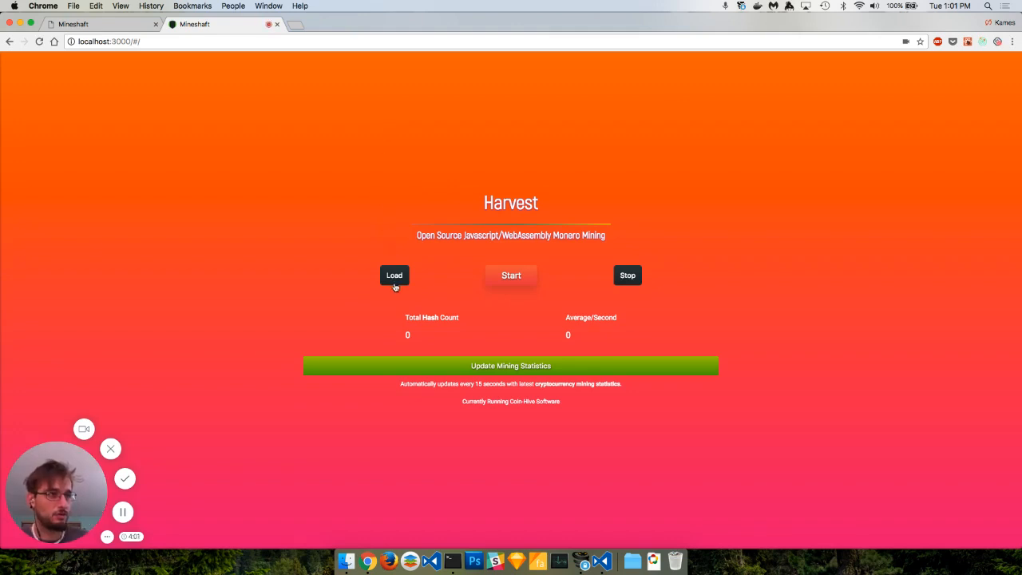
Load and start mining, then refresh statistics repeatedly until 411 hashes at 11 per second
{"action": "left_click", "coordinate": [394, 275]}
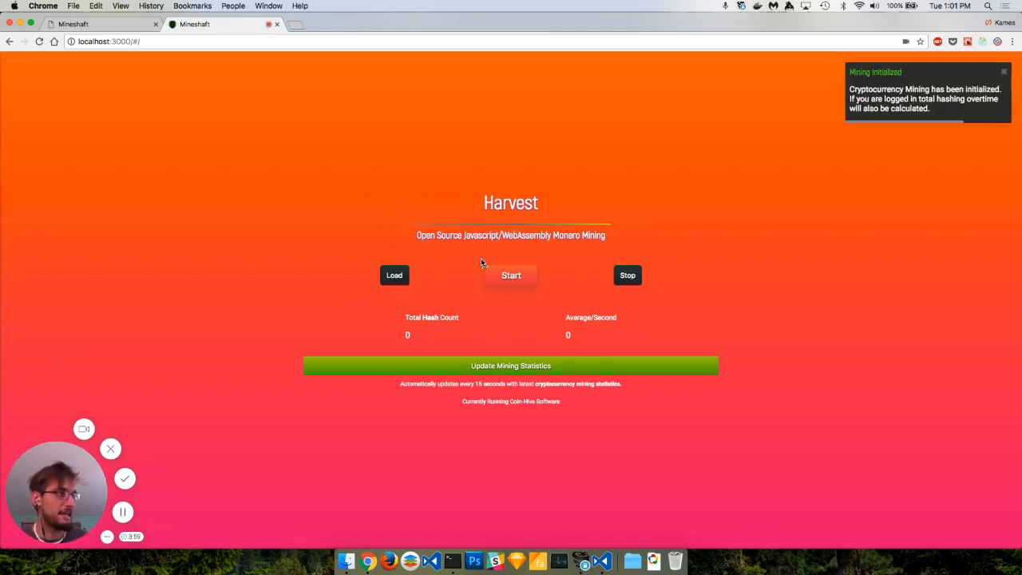
{"action": "left_click", "coordinate": [511, 275]}
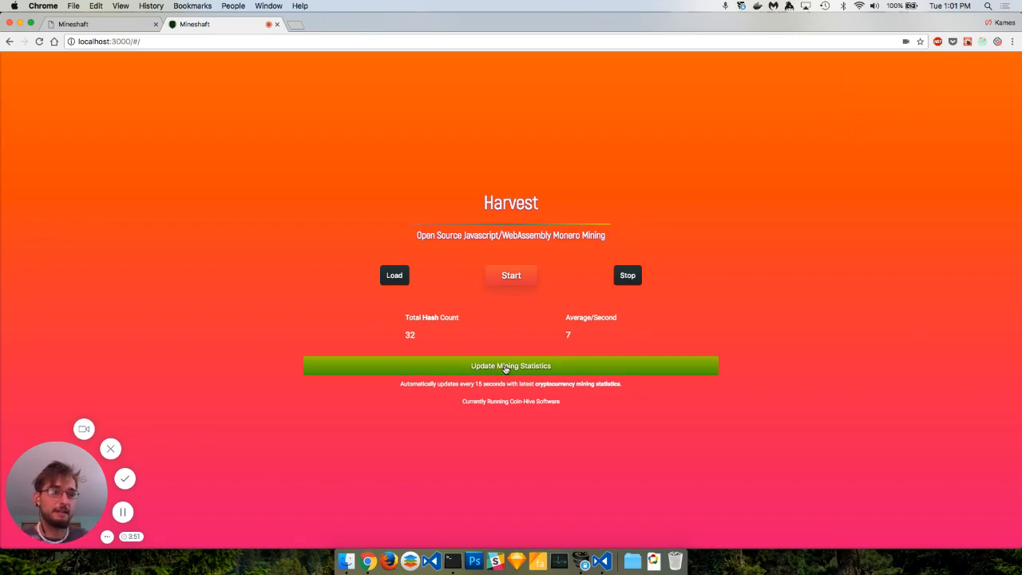
{"action": "left_click", "coordinate": [510, 366]}
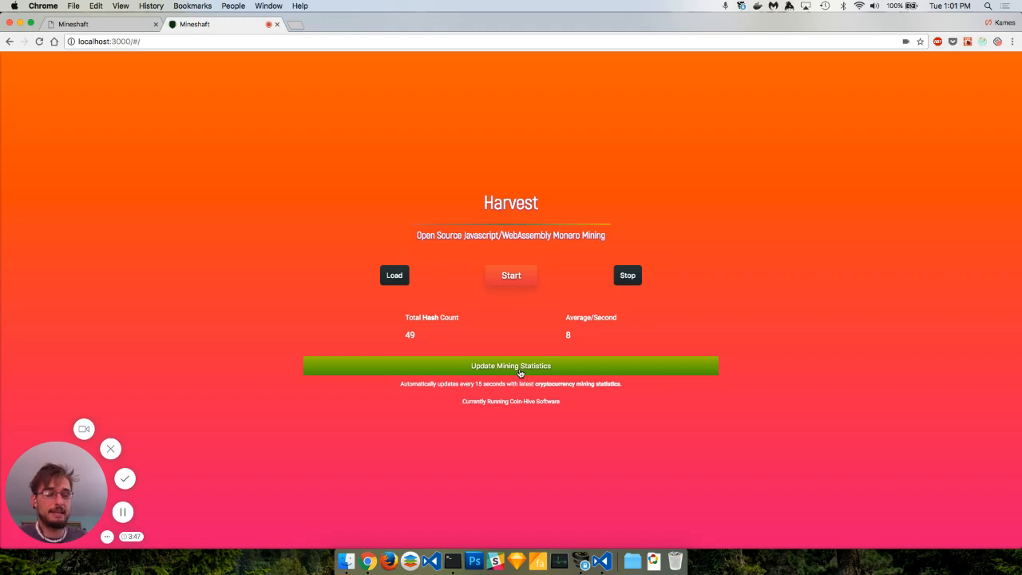
{"action": "mouse_move", "coordinate": [609, 375]}
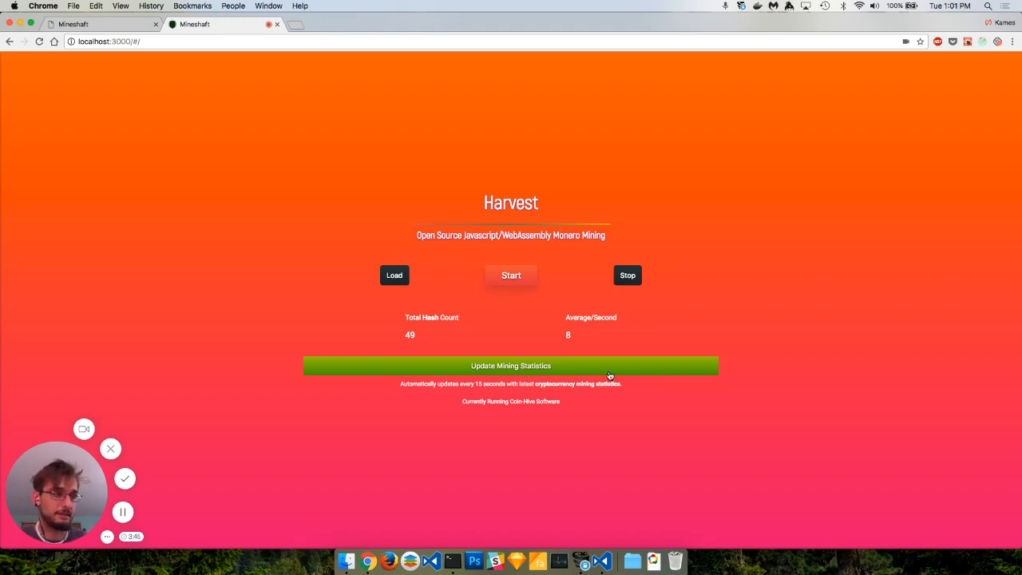
{"action": "left_click", "coordinate": [510, 365]}
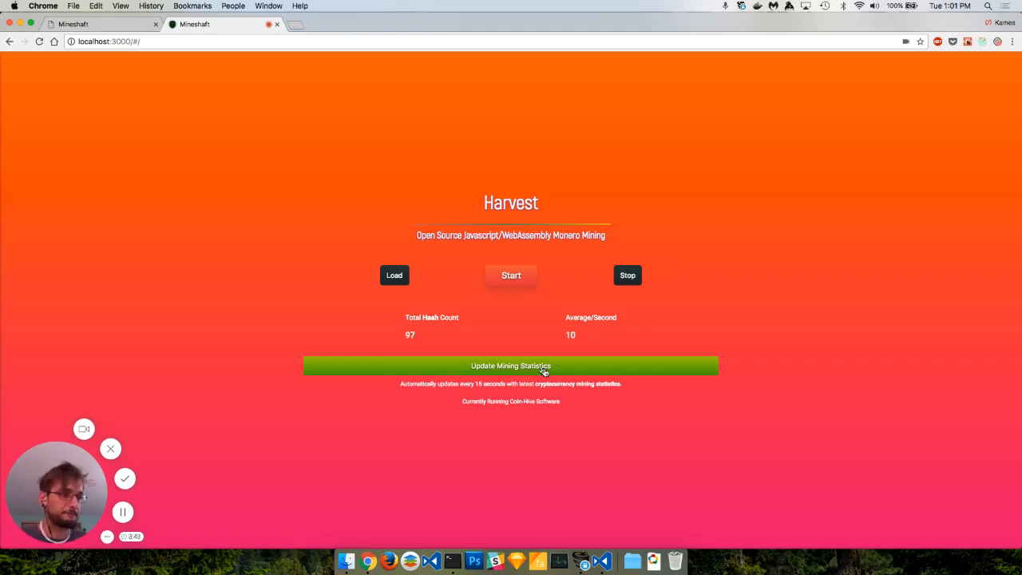
{"action": "left_click", "coordinate": [511, 366]}
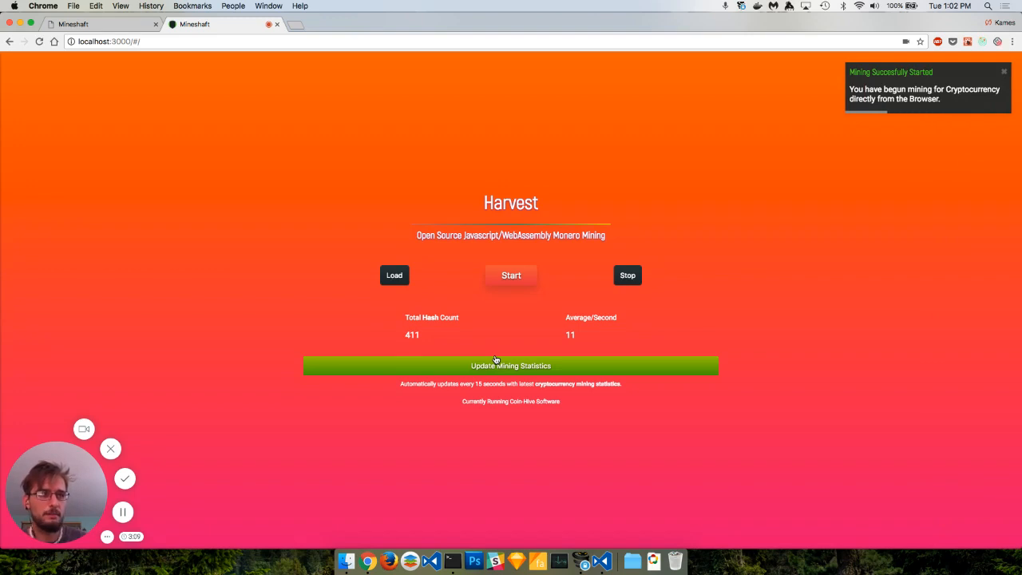
{"action": "left_click", "coordinate": [1003, 71]}
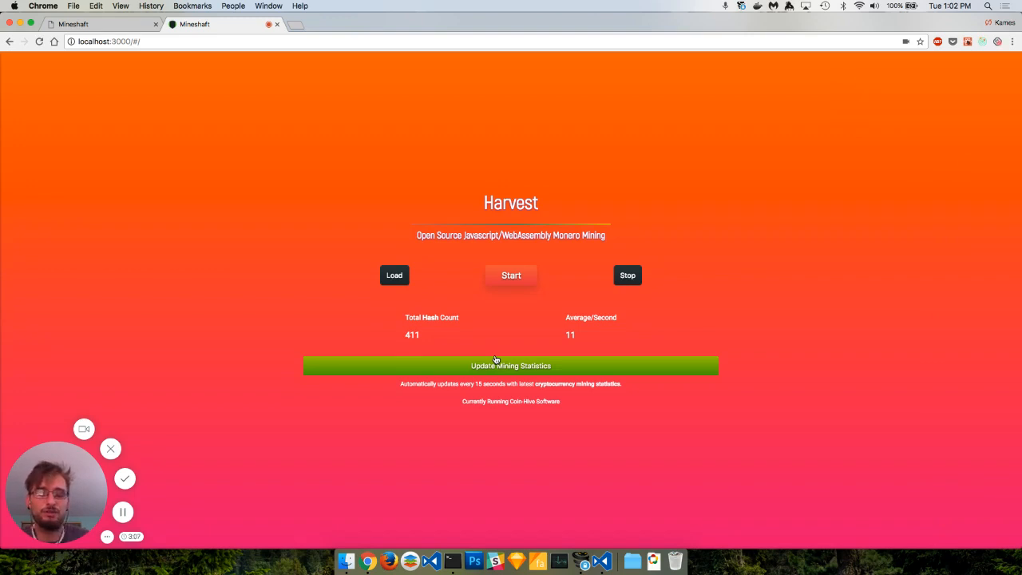